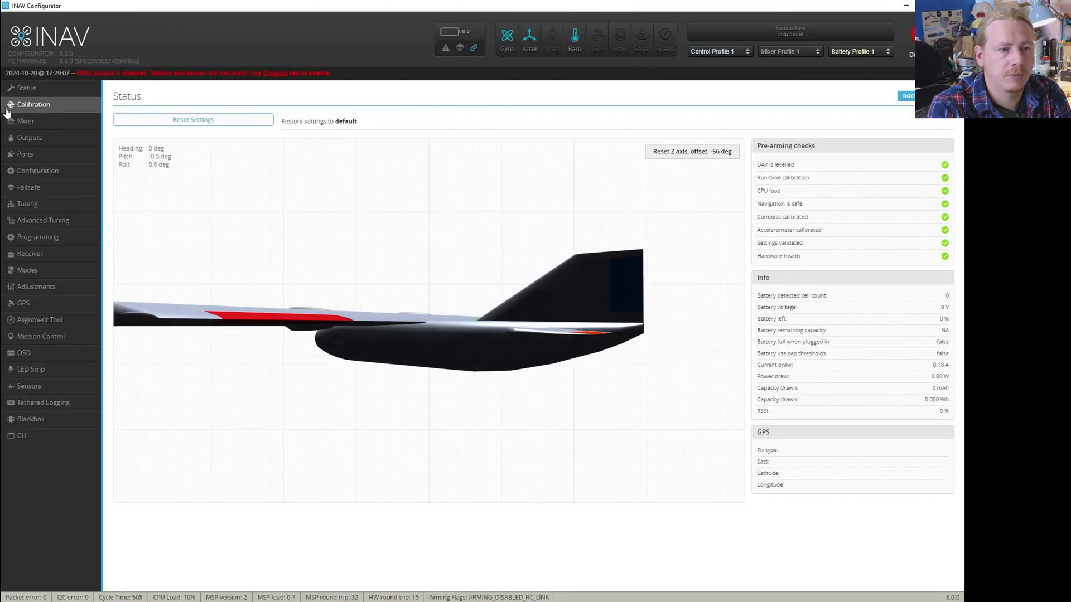
Step: Show the Voltage & Current Sensors settings: voltage scale 1100, current scale 195, offset 0
click(54, 171)
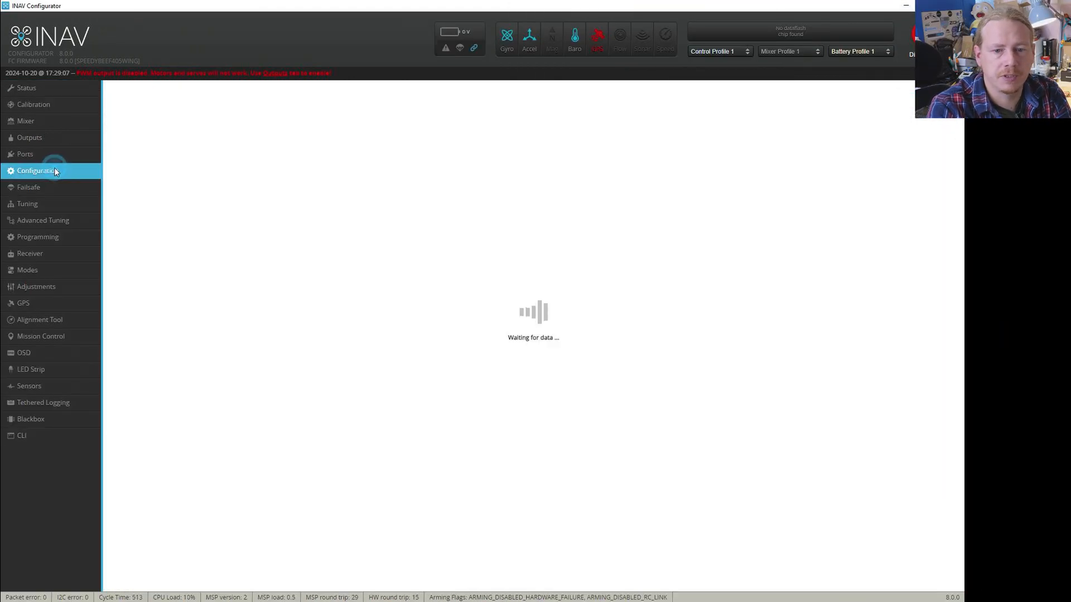
click(39, 171)
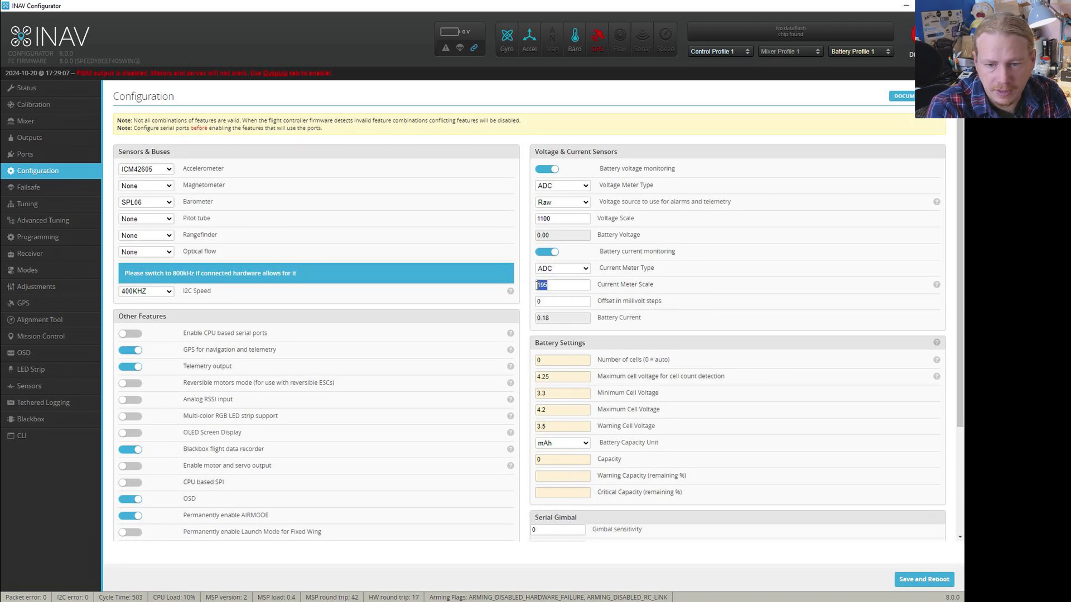
click(562, 301)
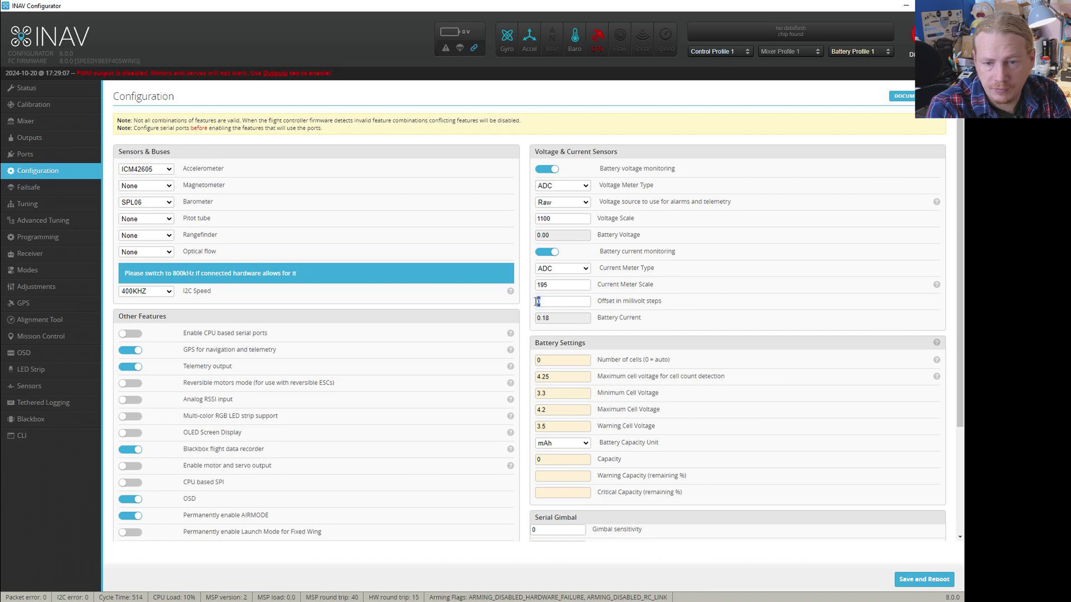
click(562, 219)
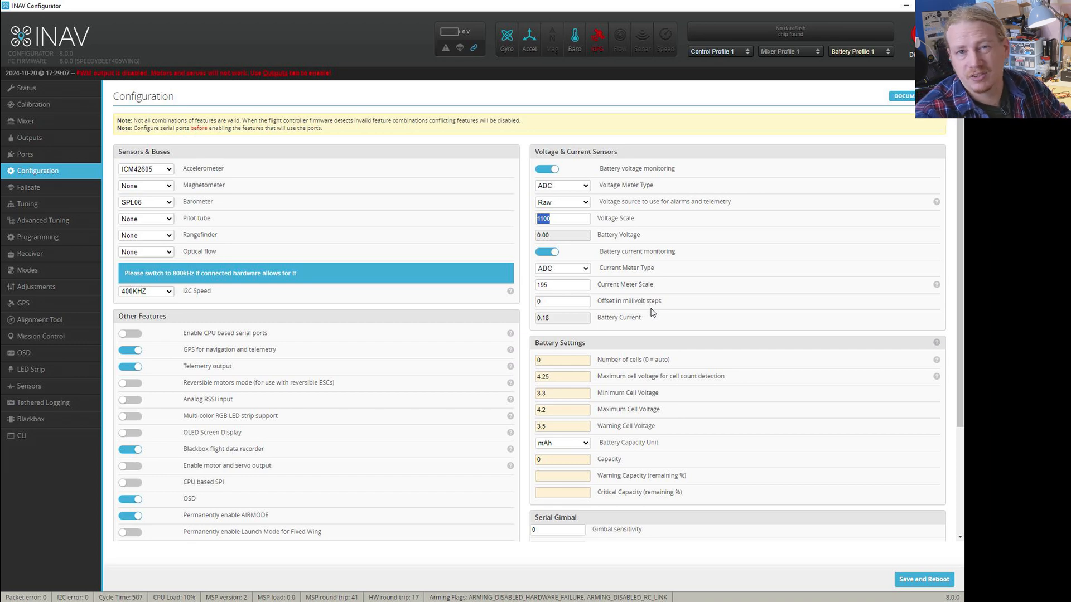
mouse_move(848, 306)
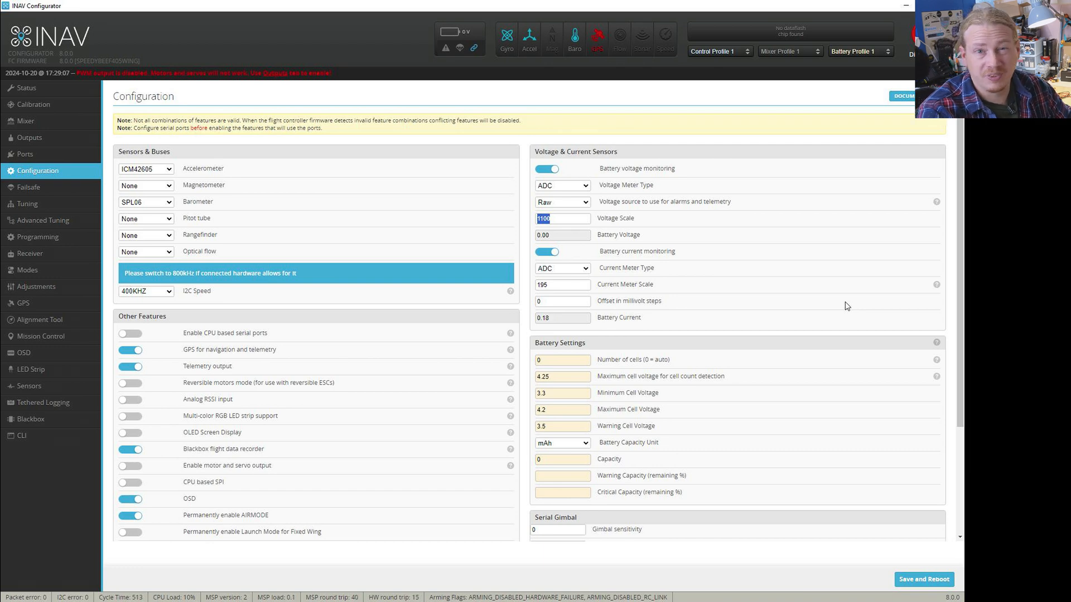
mouse_move(938, 295)
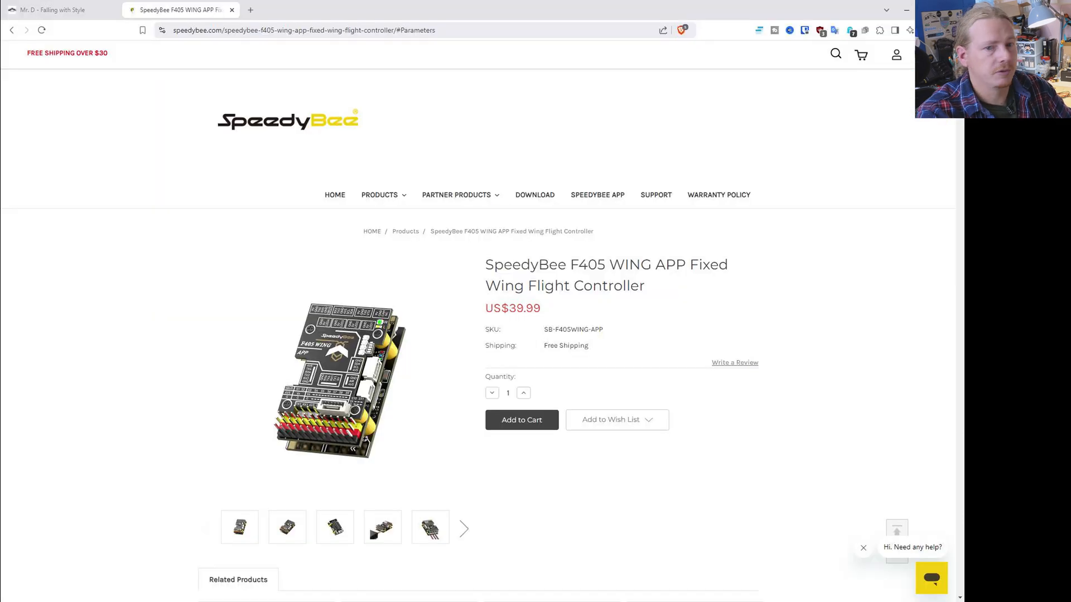
Step: Find the F405 WING PDB specs listing iNav voltage scale 1100 and current scale 195
scroll(down, 3)
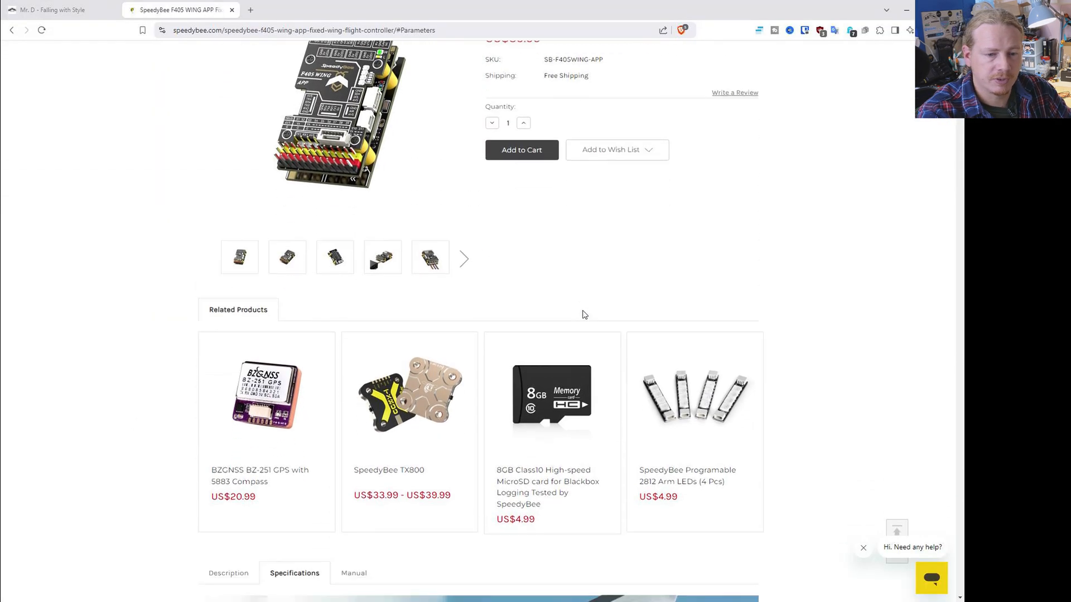
scroll(down, 3)
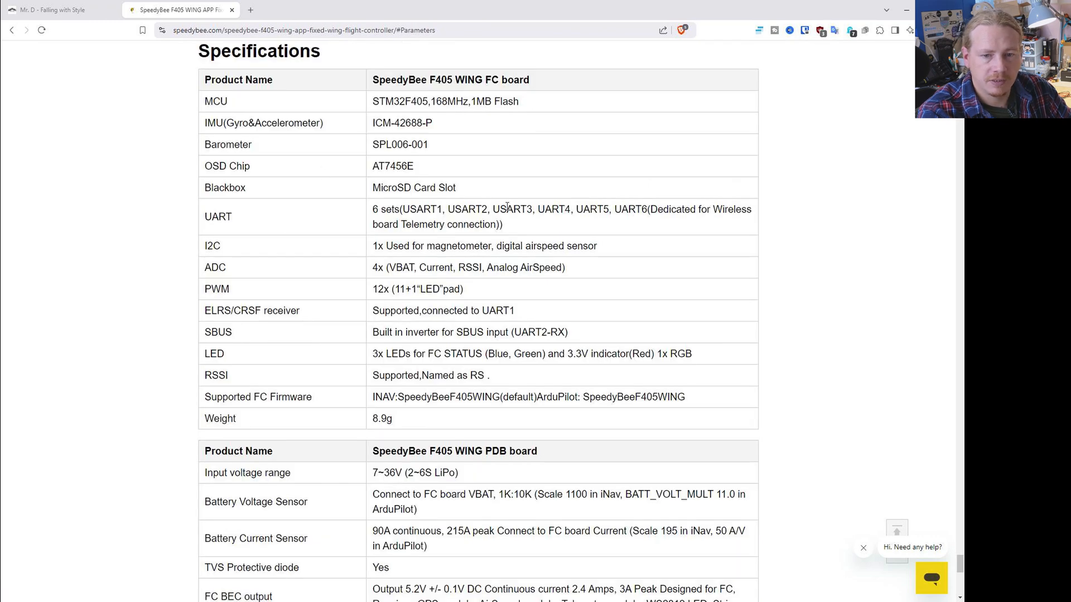
scroll(down, 3)
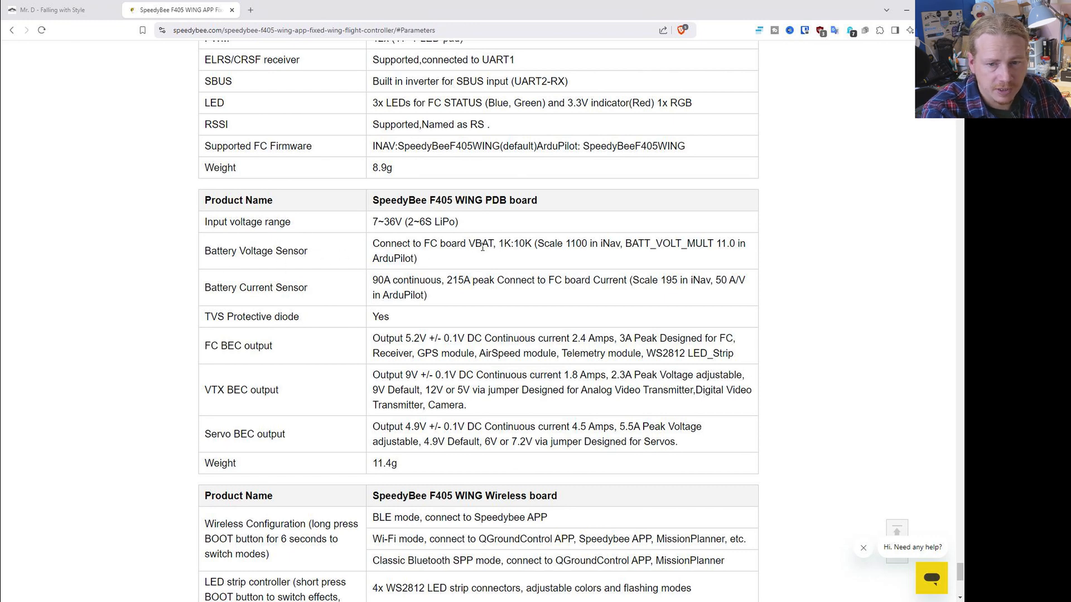
double_click(576, 244)
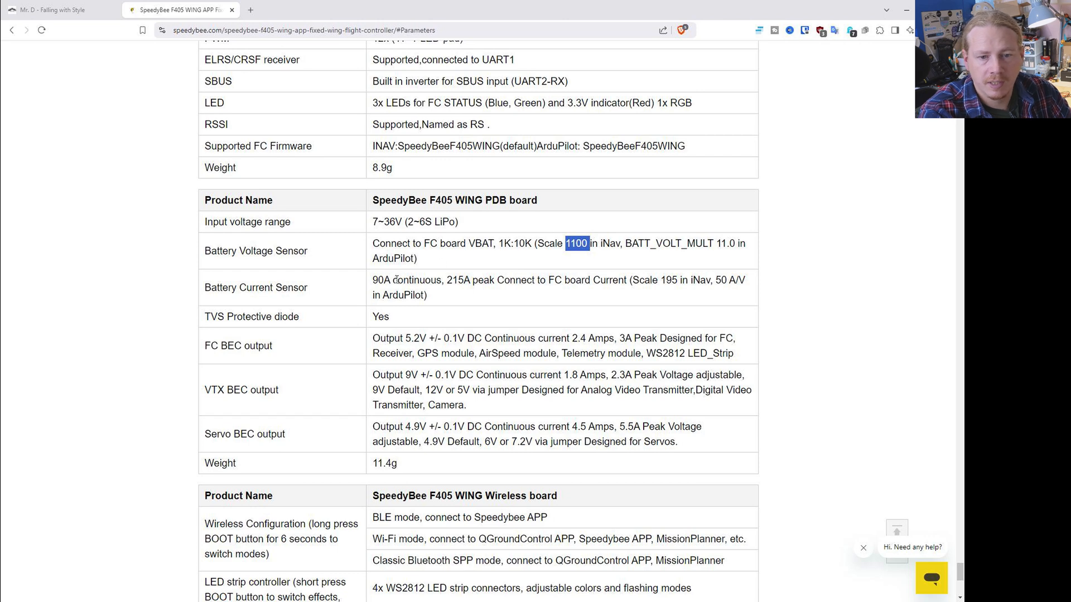
double_click(661, 280)
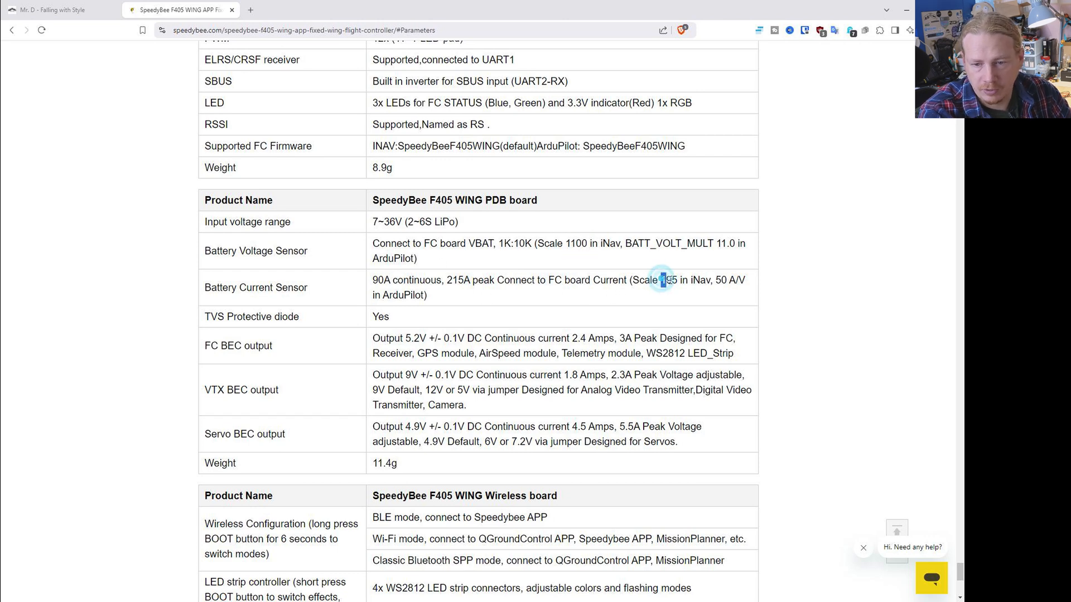
double_click(666, 280)
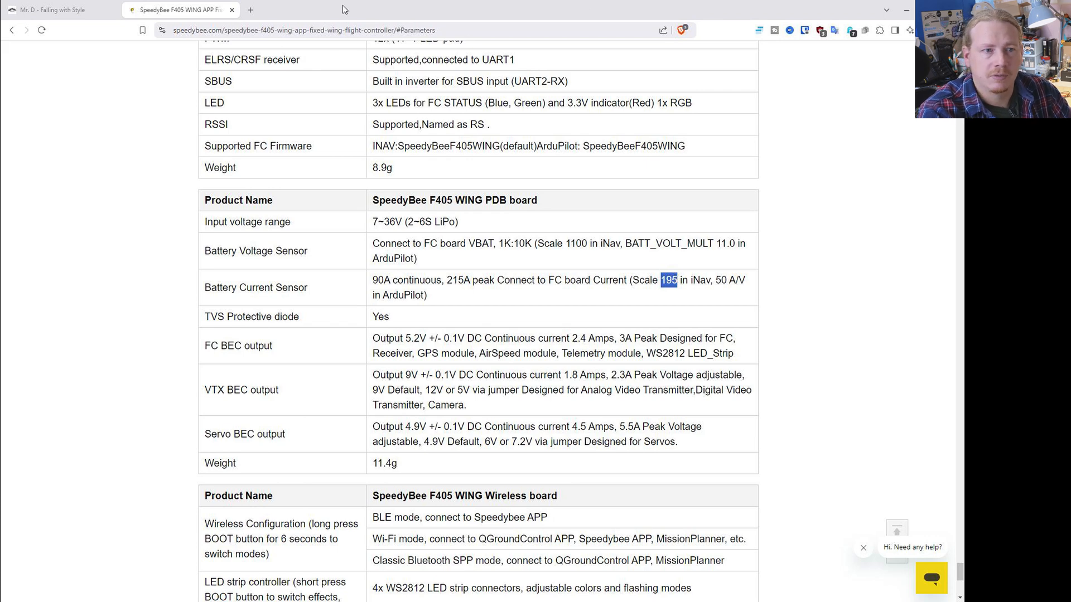
mouse_move(857, 11)
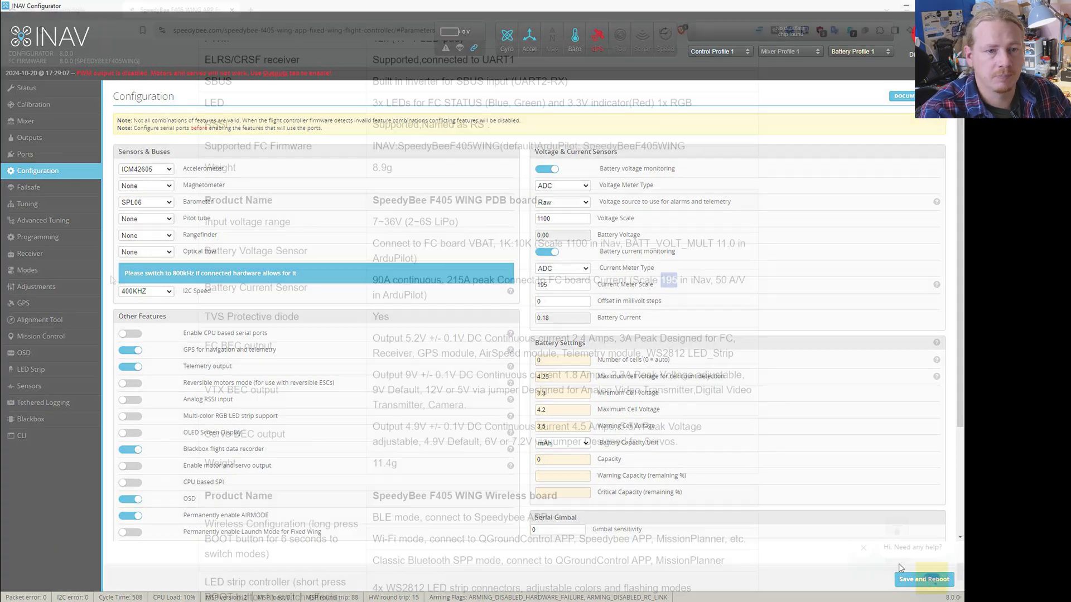
Step: Switch over to the Mr. D (mrd-rc.com) website
click(184, 9)
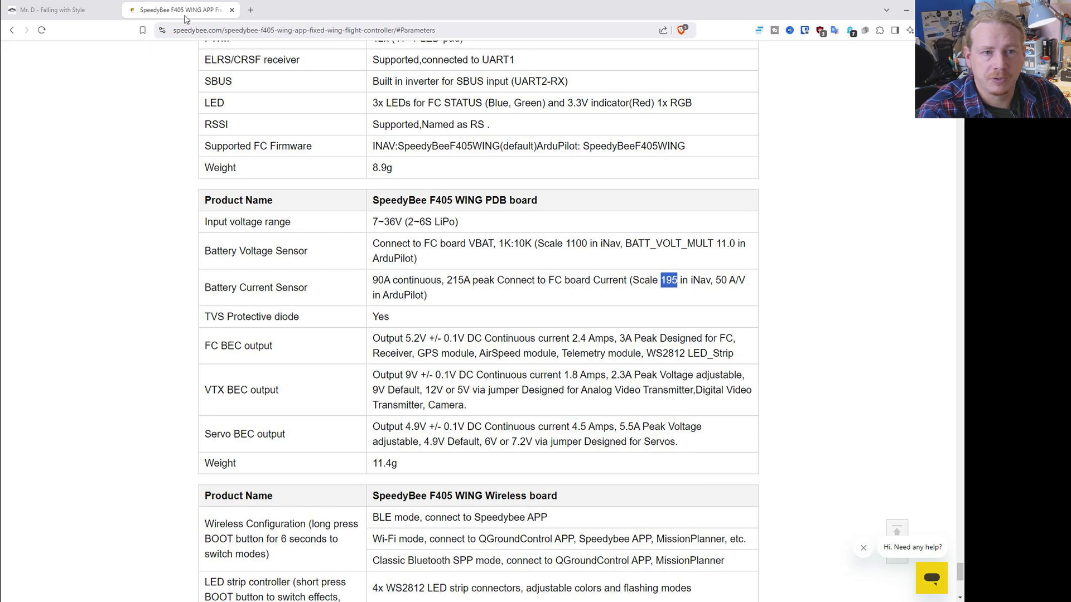
click(50, 8)
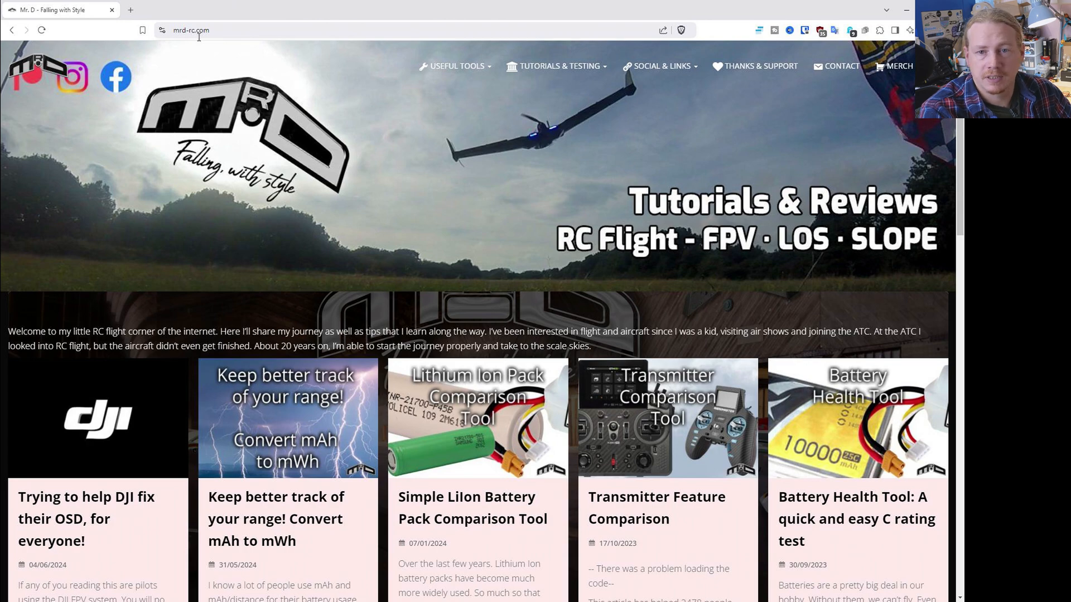
Step: Open Useful Tools > INAV Current Sensor Calibration and read down to The Calculator
click(455, 66)
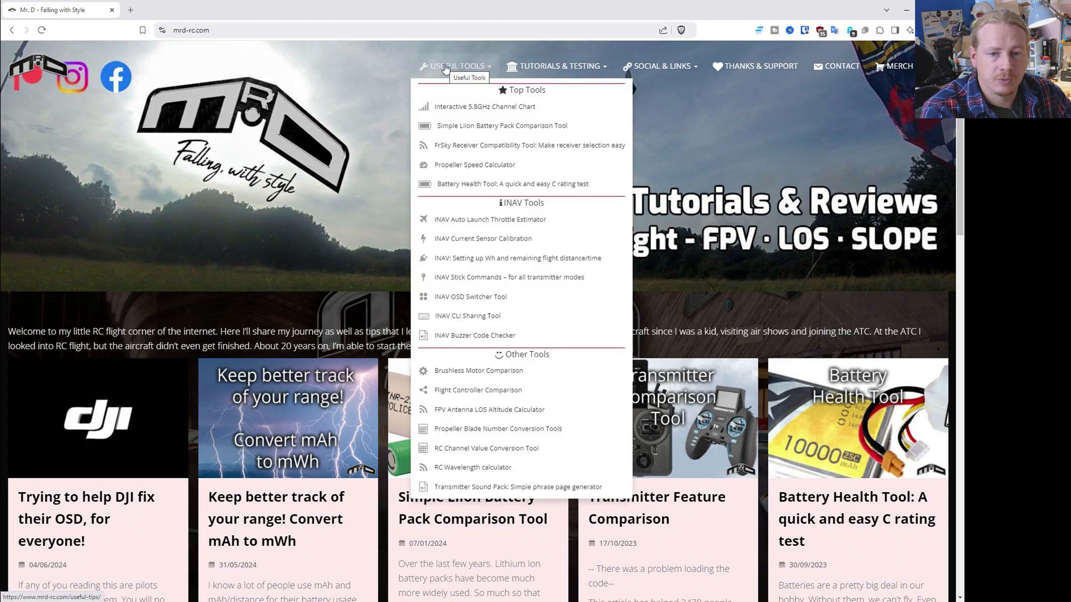
click(479, 238)
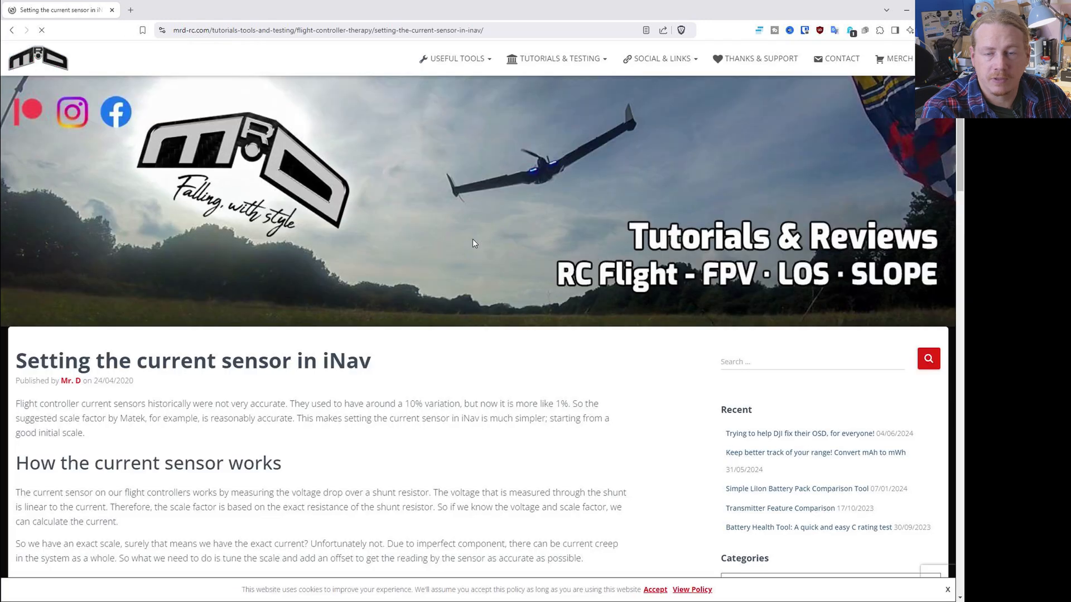
scroll(down, 3)
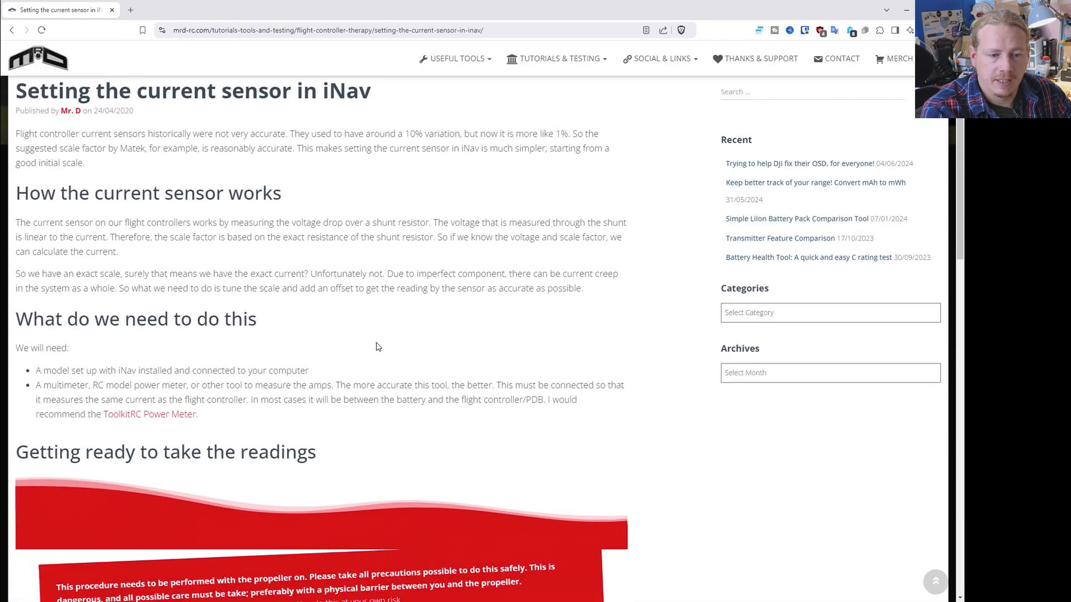
scroll(down, 3)
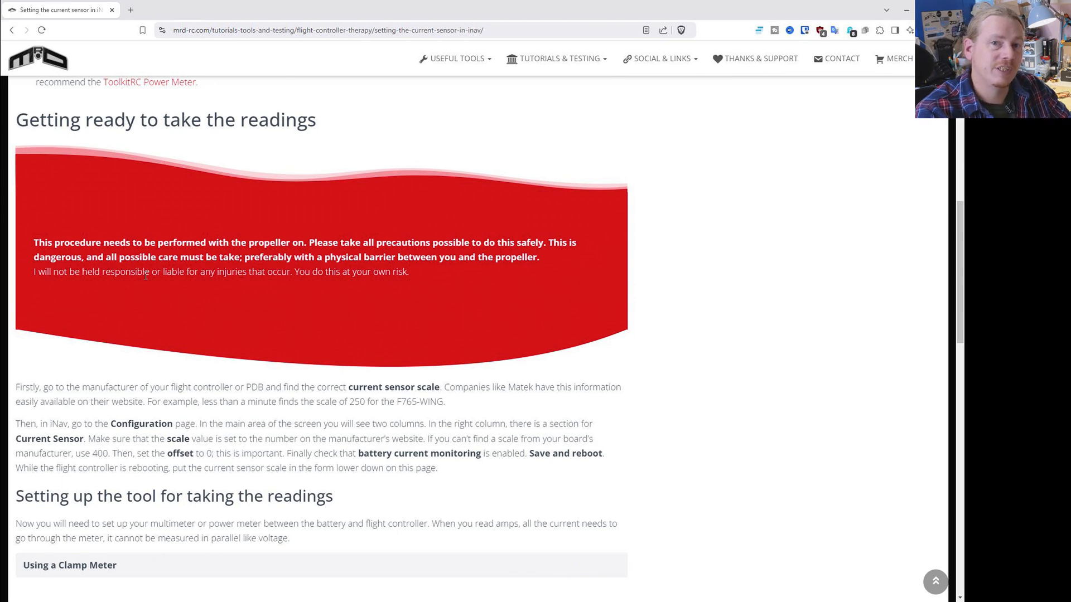
scroll(down, 3)
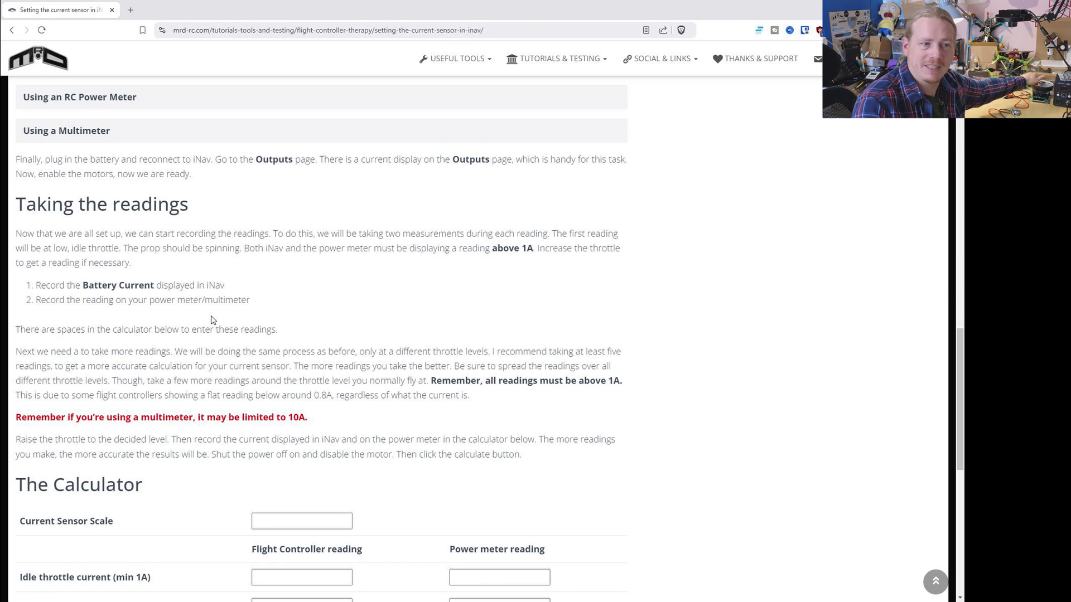
Step: Enter 195 as the calculator's Current Sensor Scale and select the idle throttle reading fields
scroll(down, 3)
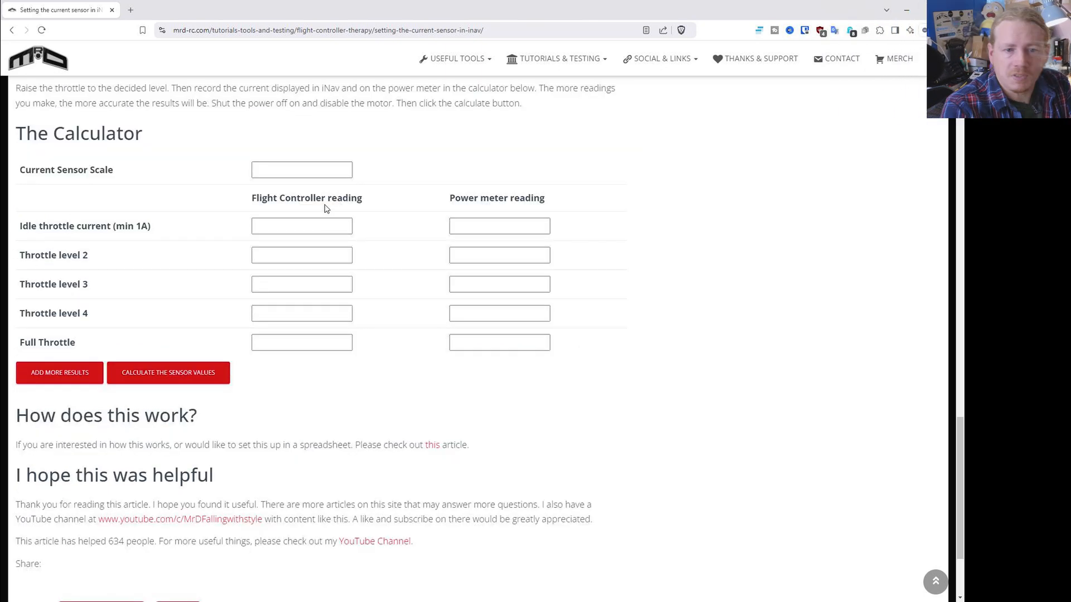
click(302, 170)
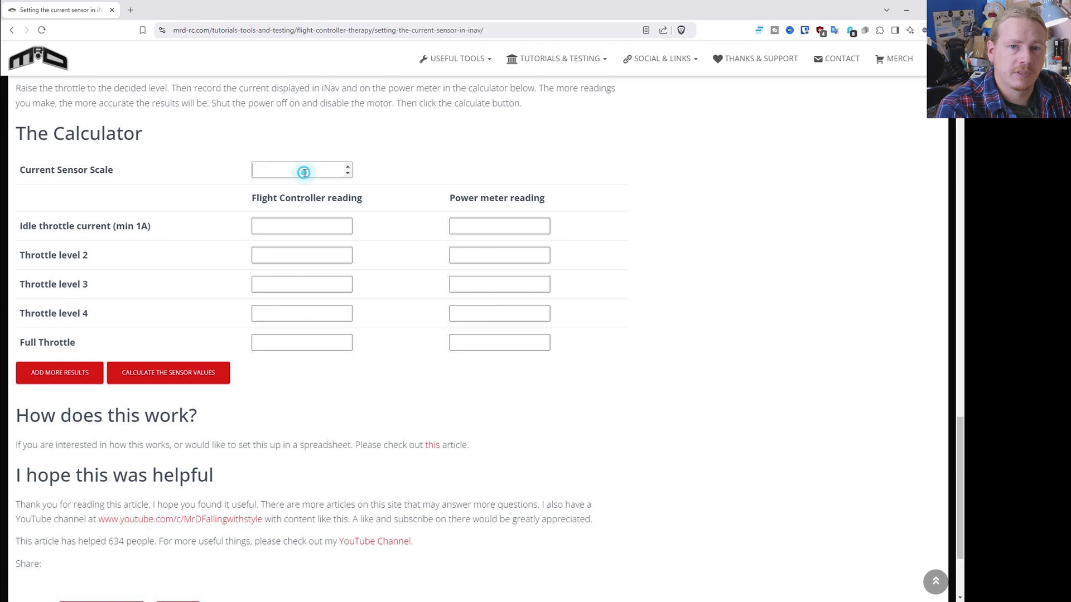
text(195)
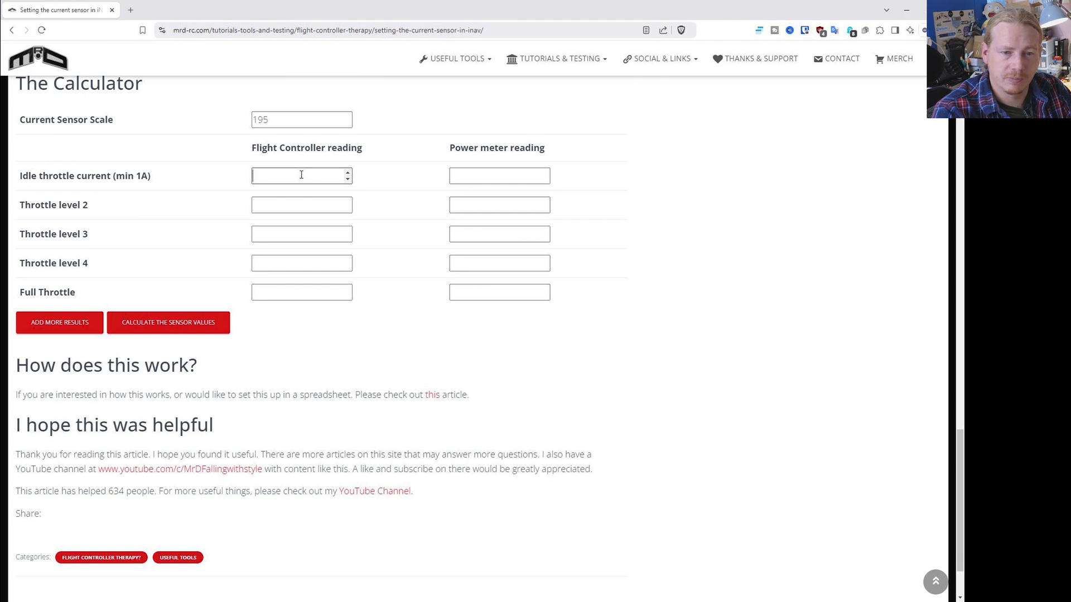
mouse_move(252, 319)
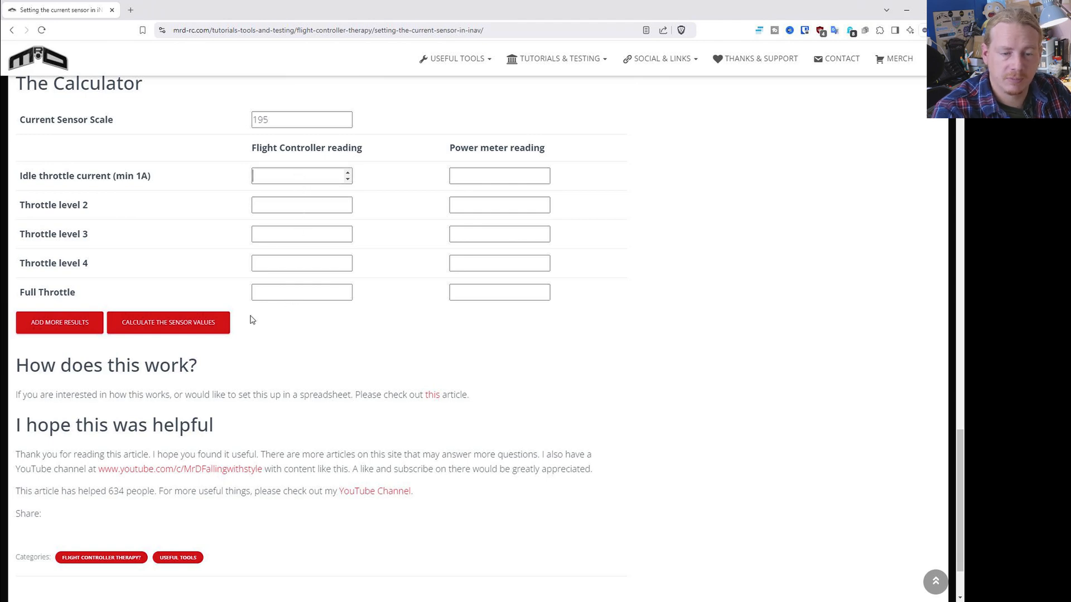
click(499, 176)
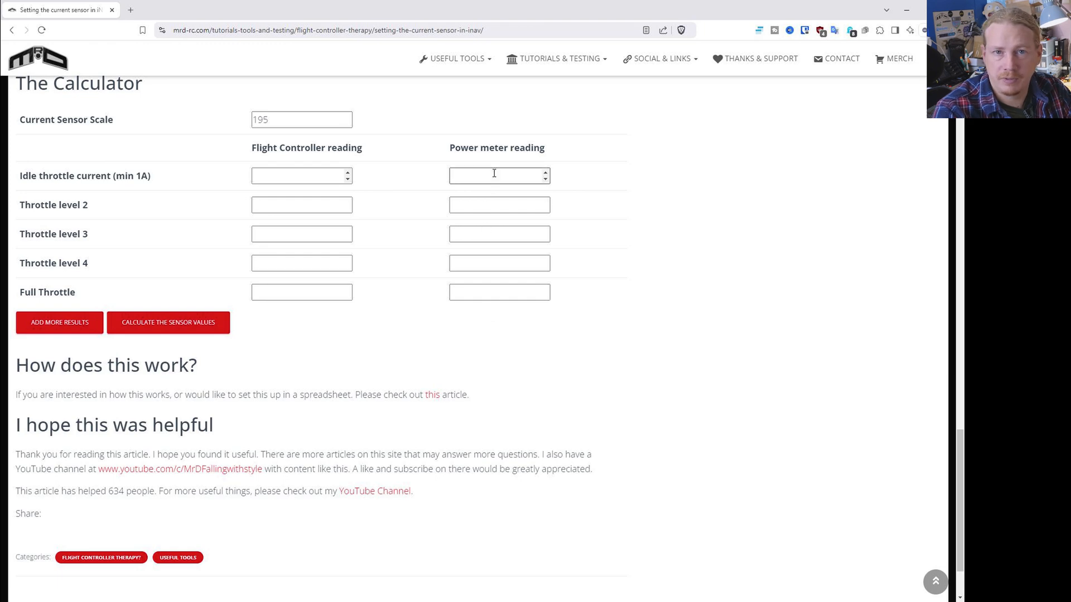
click(296, 175)
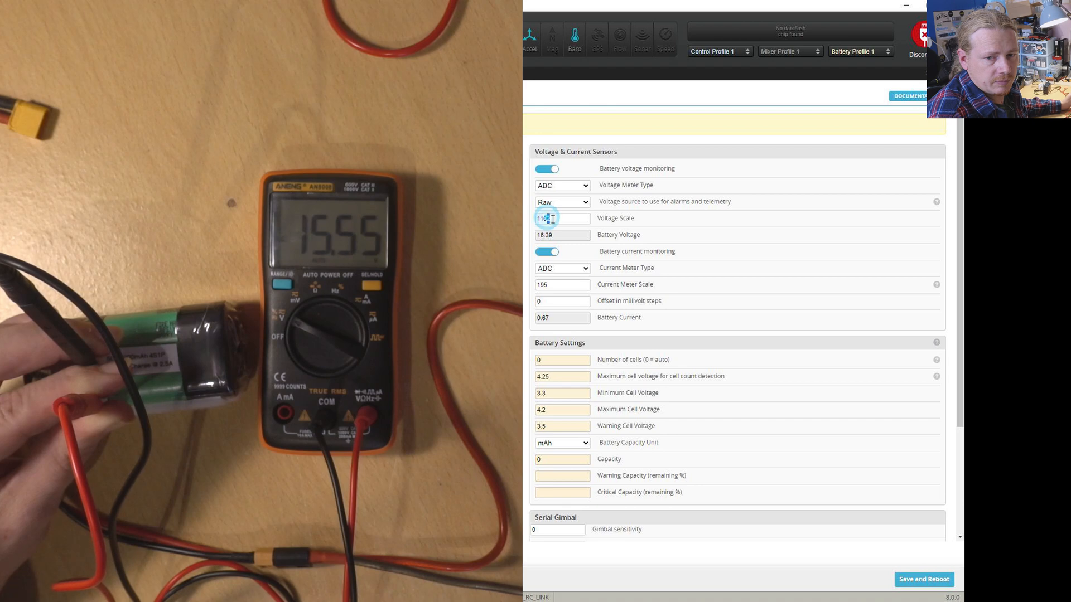
Step: Set the Voltage Scale to 1107 so the reported battery voltage matches the multimeter
text(1107)
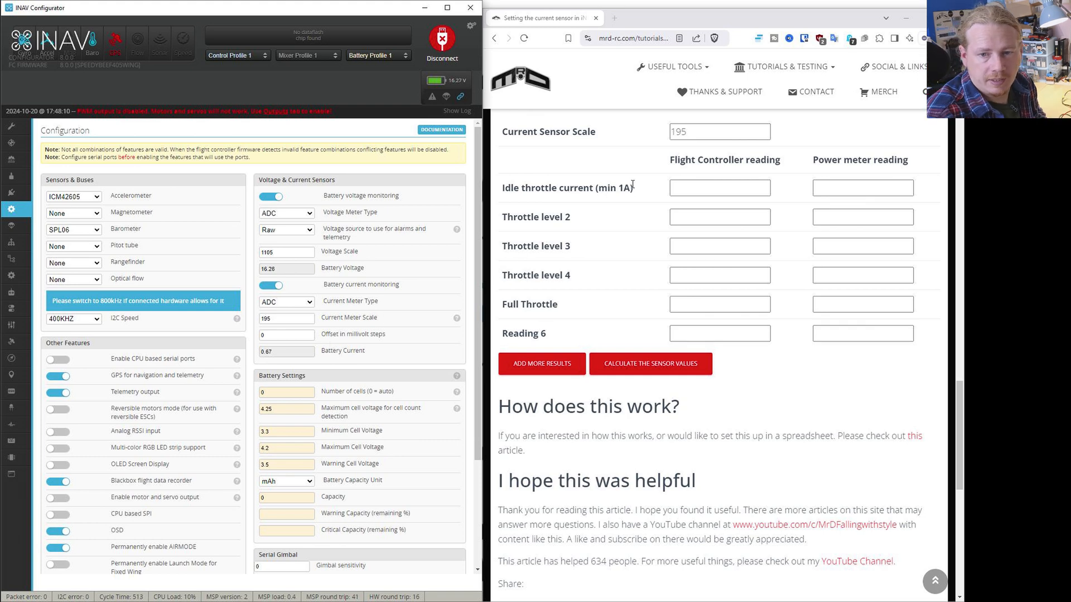
Step: Start the idle throttle power meter reading in the calculator, beginning with 1
double_click(567, 187)
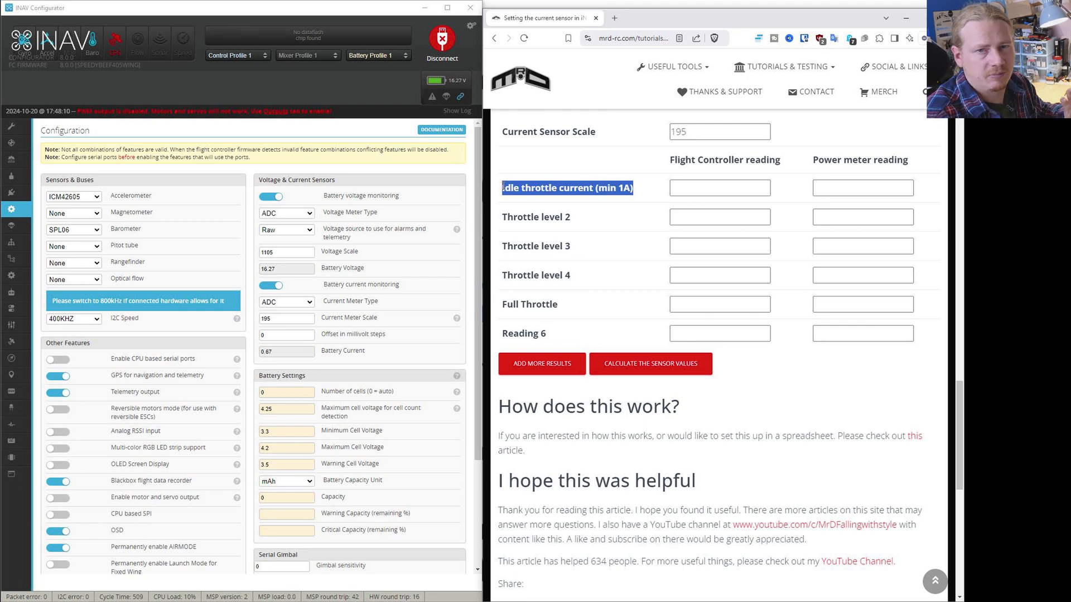
click(719, 187)
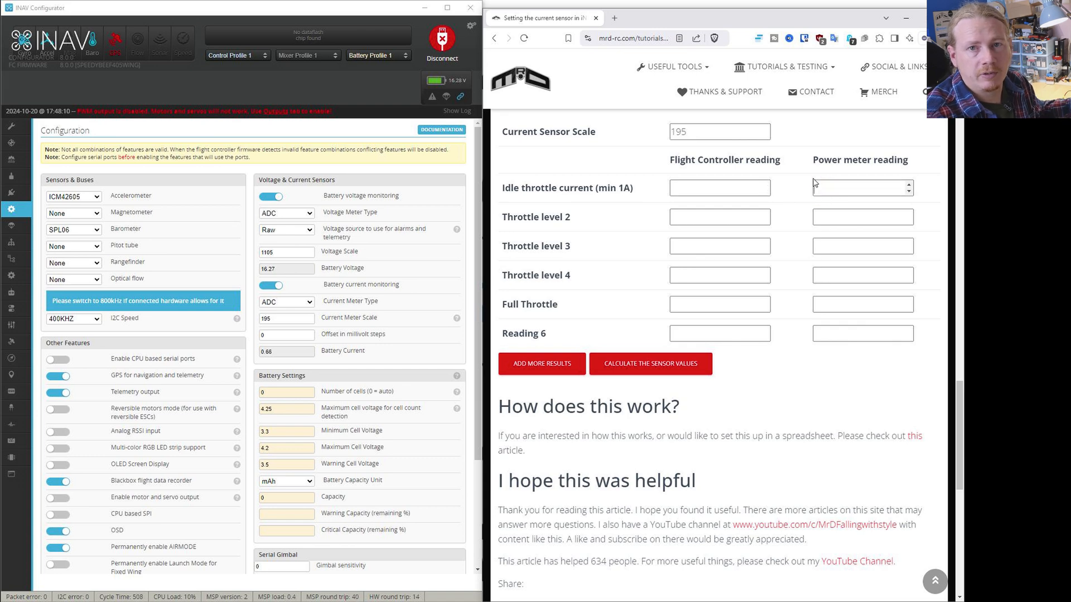
text(1)
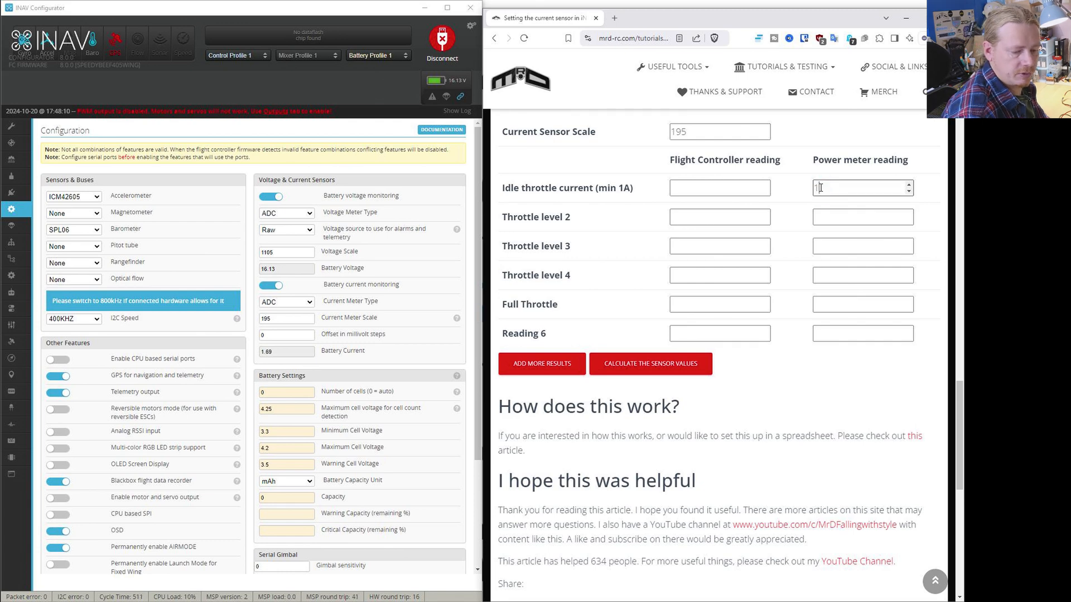
Step: Record idle throttle readings: power meter 1.06 and flight controller 1.69
text(1.06)
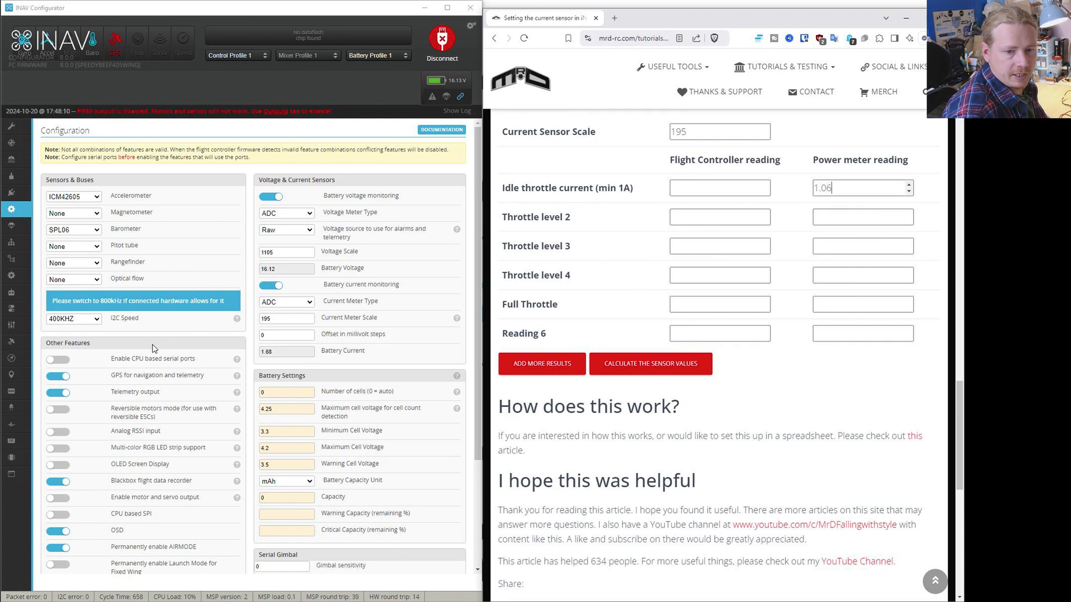
click(719, 187)
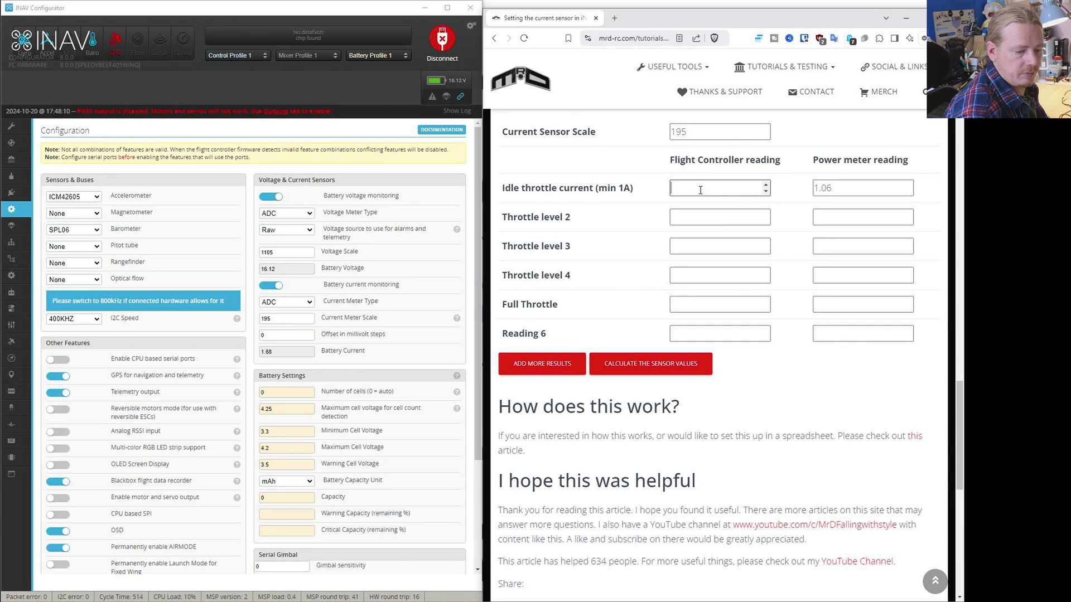
text(1.69)
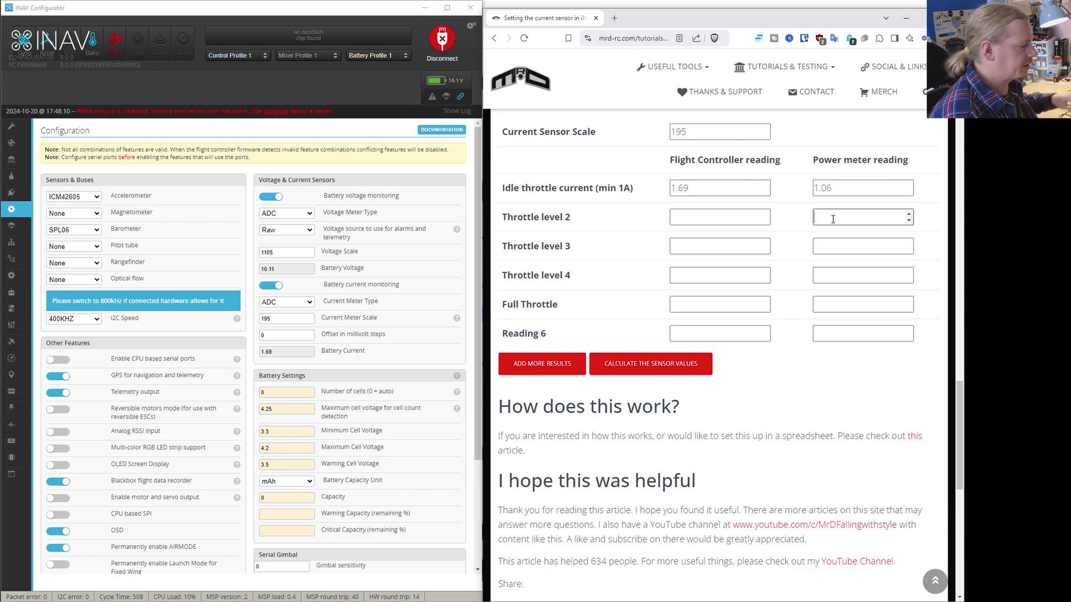
Step: Record throttle level 2 readings: power meter 2.06 and flight controller 2.71
text(2)
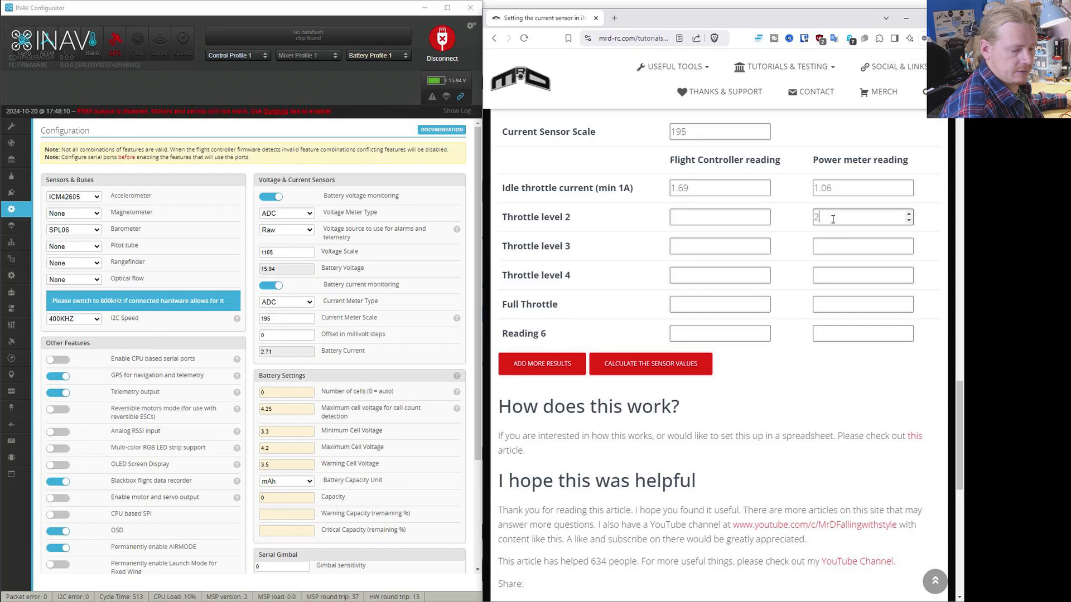
text(.06)
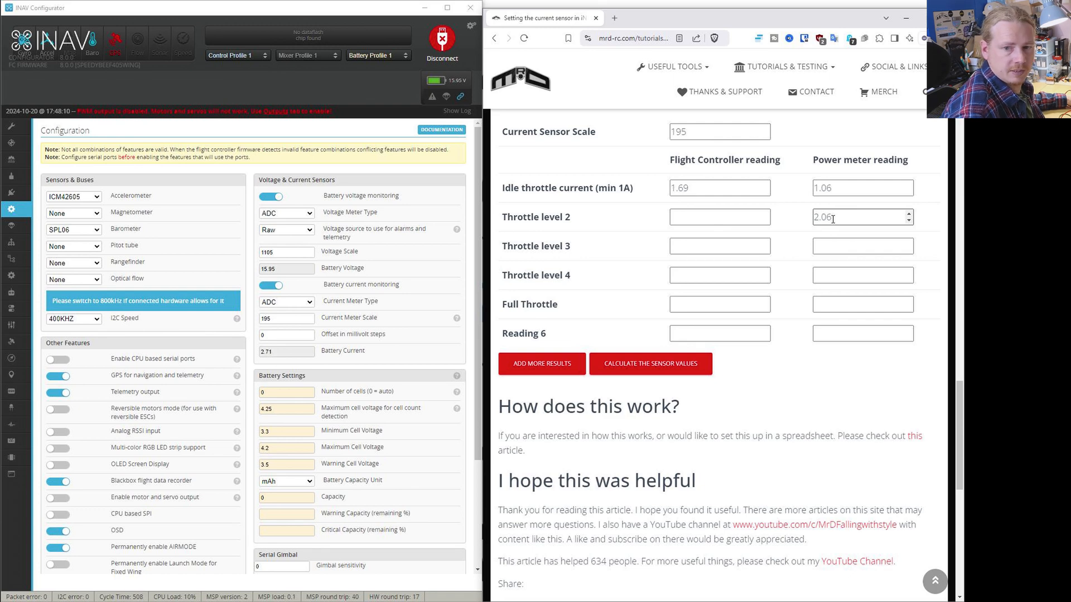
click(716, 216)
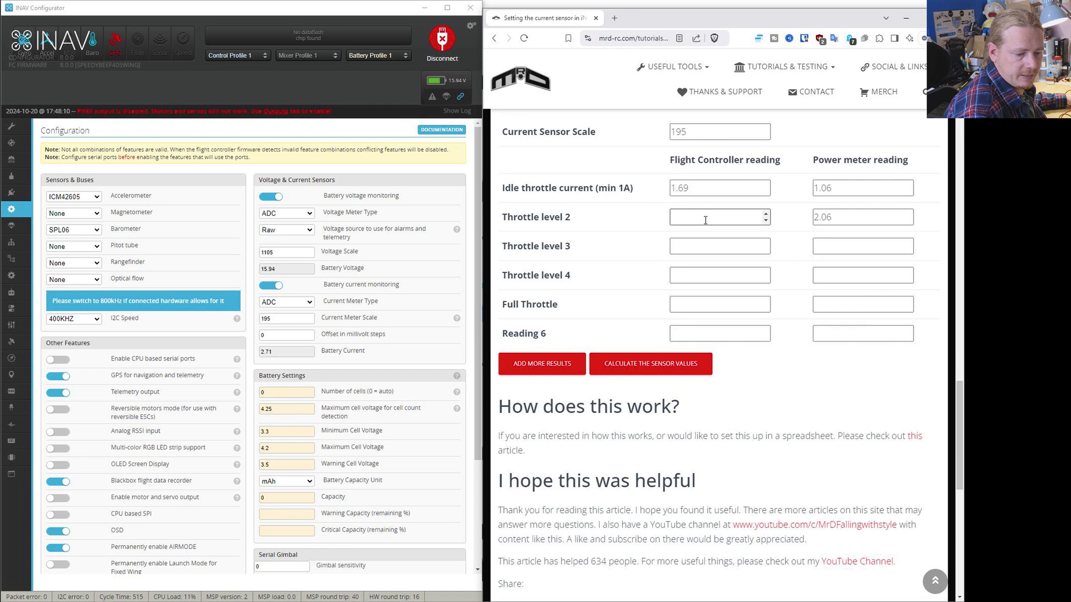
text(2.71)
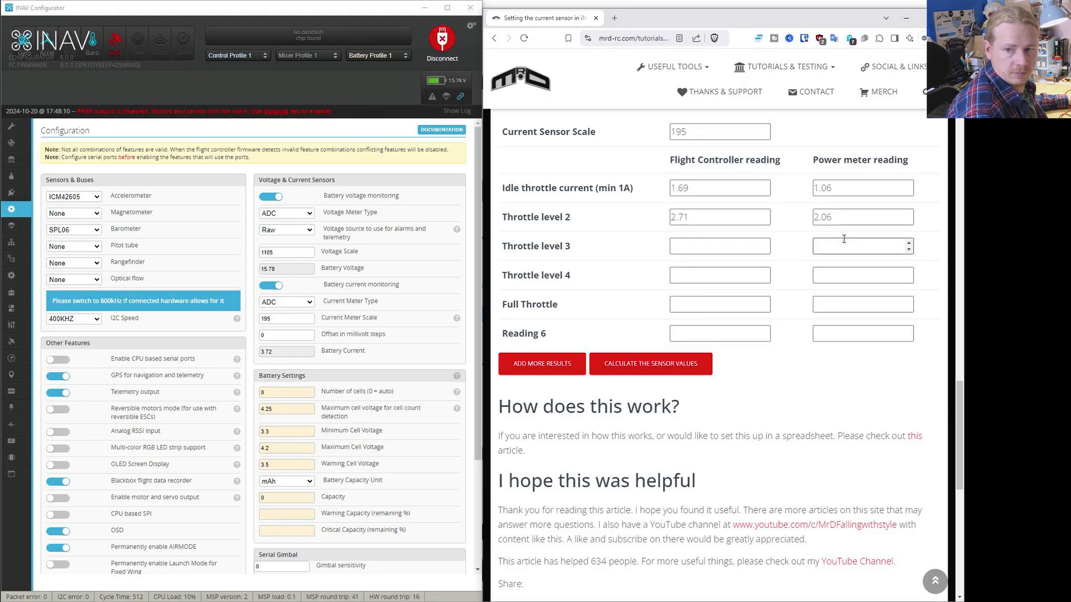
Step: Record throttle level 3 readings: power meter 3.06 and flight controller 3.72
click(844, 247)
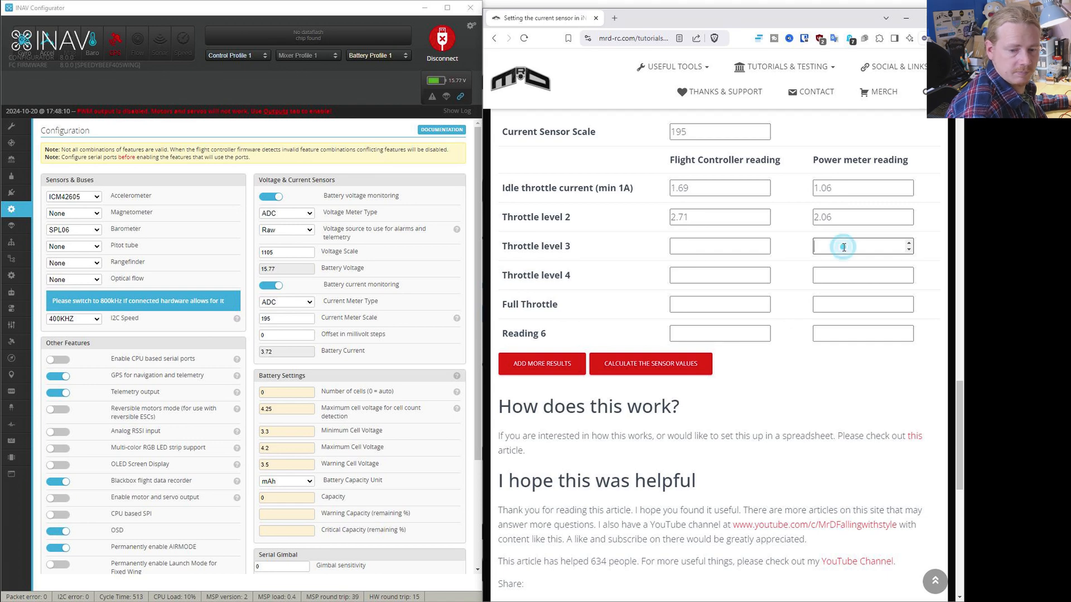
text(3.06)
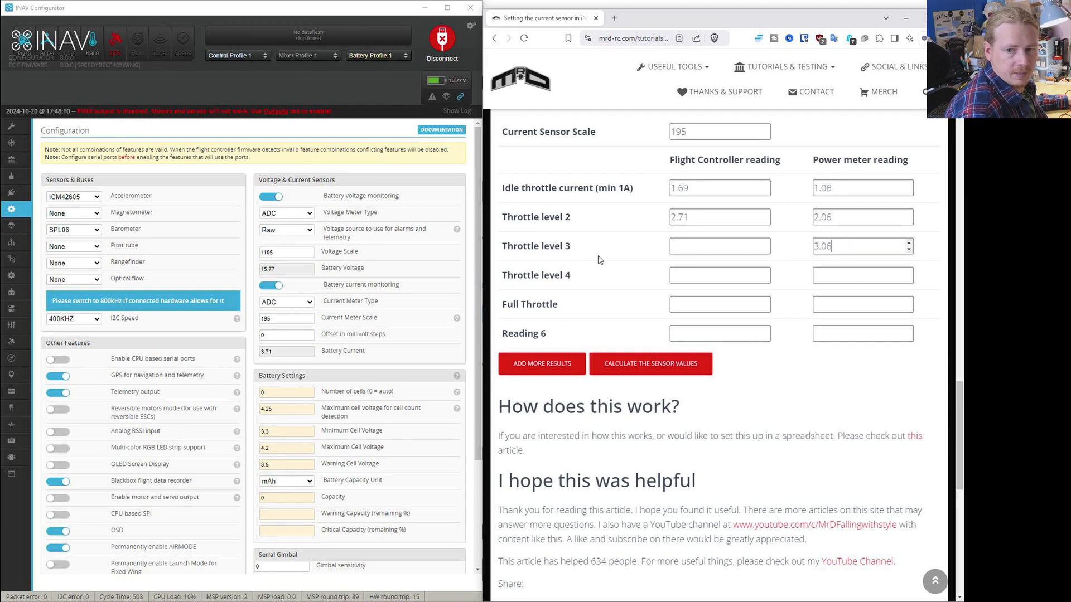
click(286, 351)
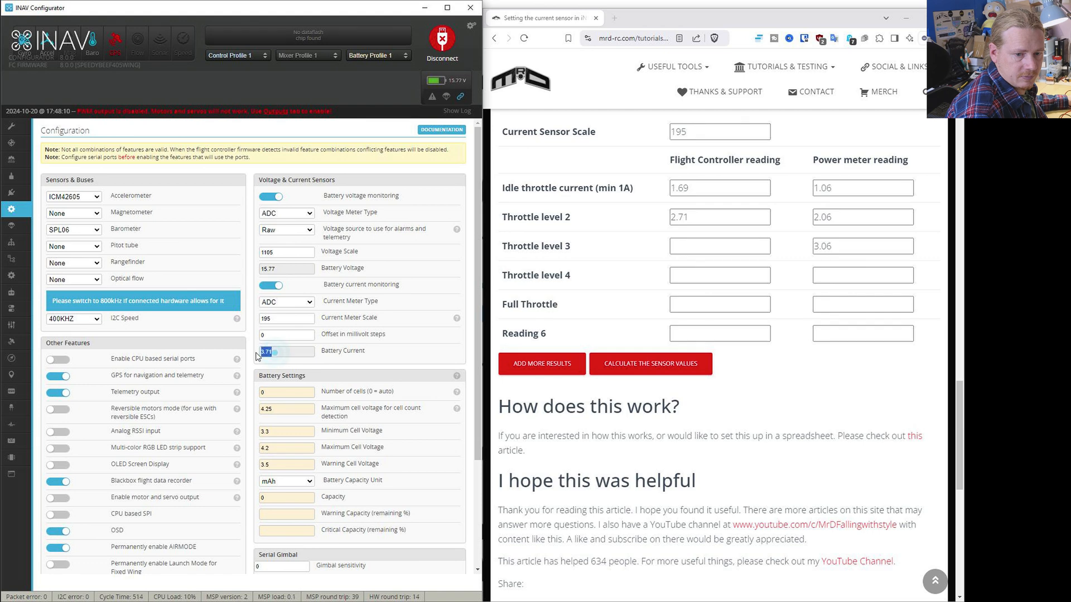
click(720, 245)
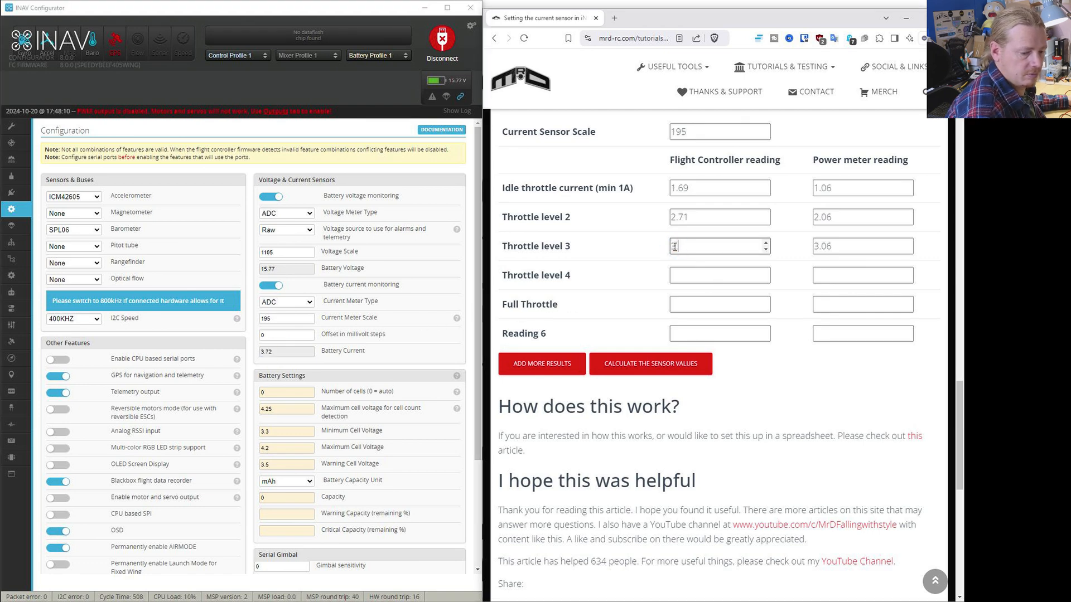
text(3.72)
click(862, 333)
text(6)
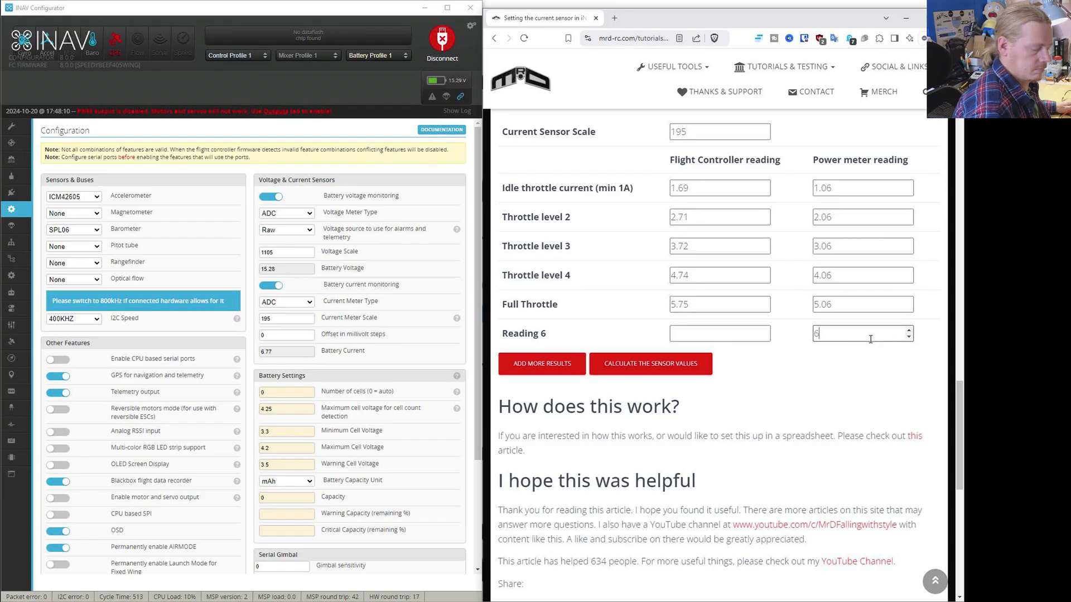
Step: Fill the Reading 6 values and add more result rows for Readings 7–9
text(.07)
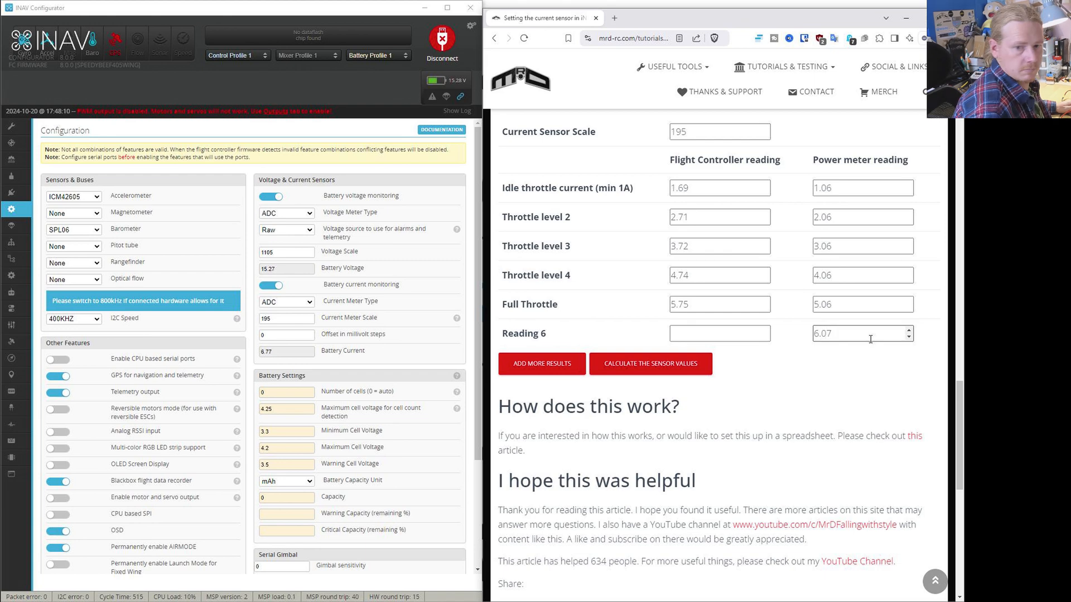
click(717, 334)
text(6.77)
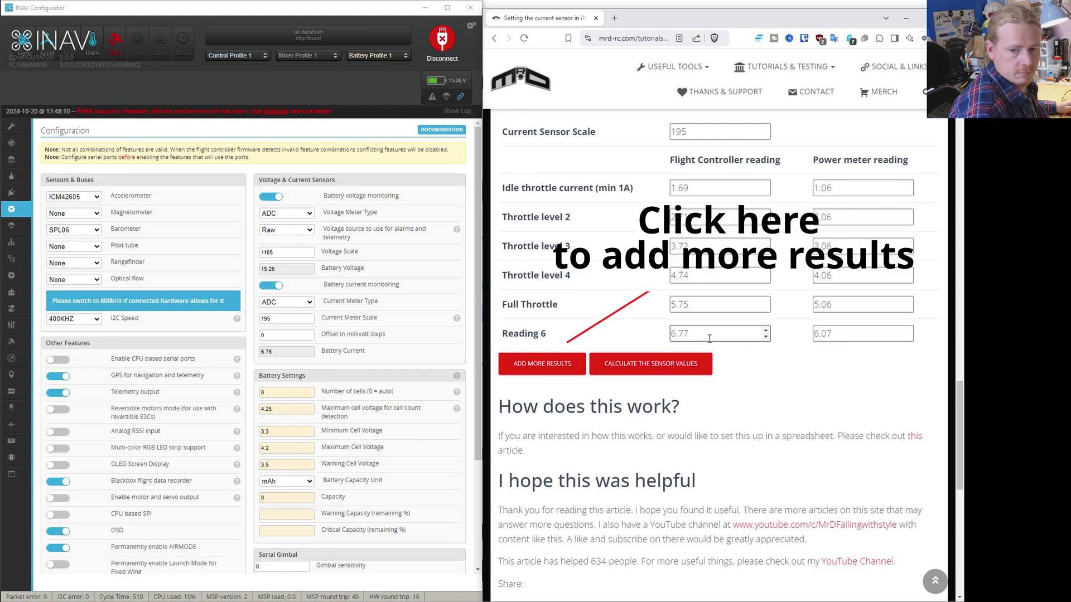
click(542, 364)
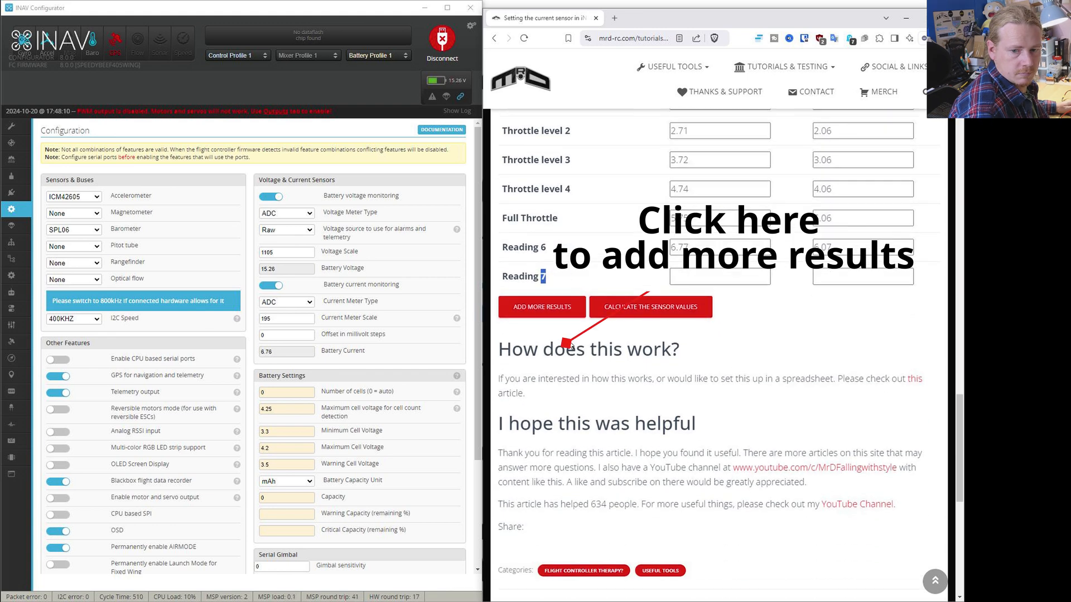
click(542, 307)
text(9.83)
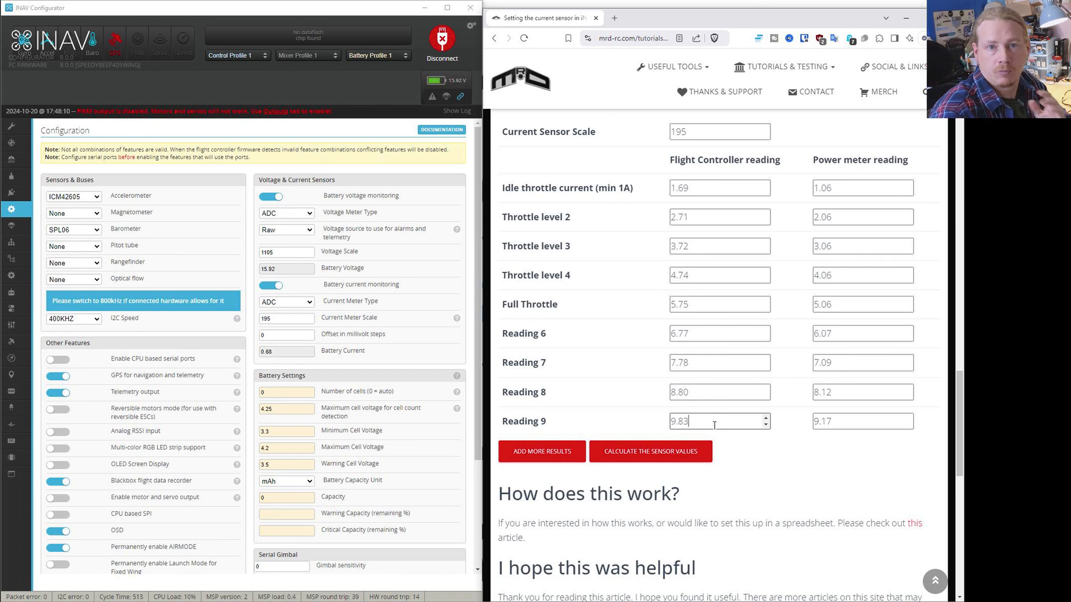
Step: Calculate scale 196 and offset 12.7, enter them in INAV's current meter fields, save and reboot
click(650, 451)
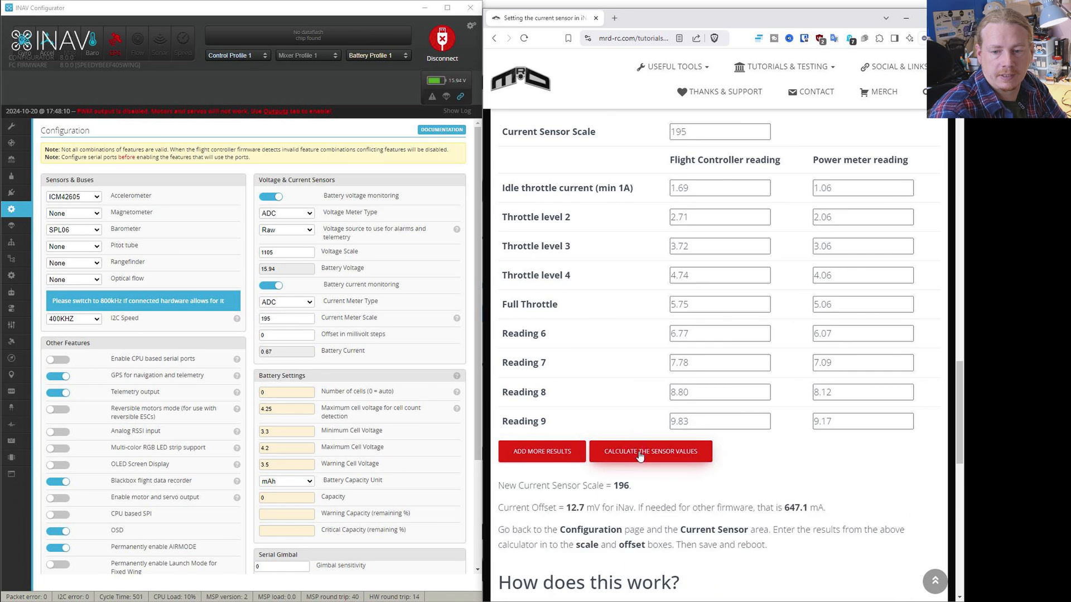
scroll(down, 3)
text(196)
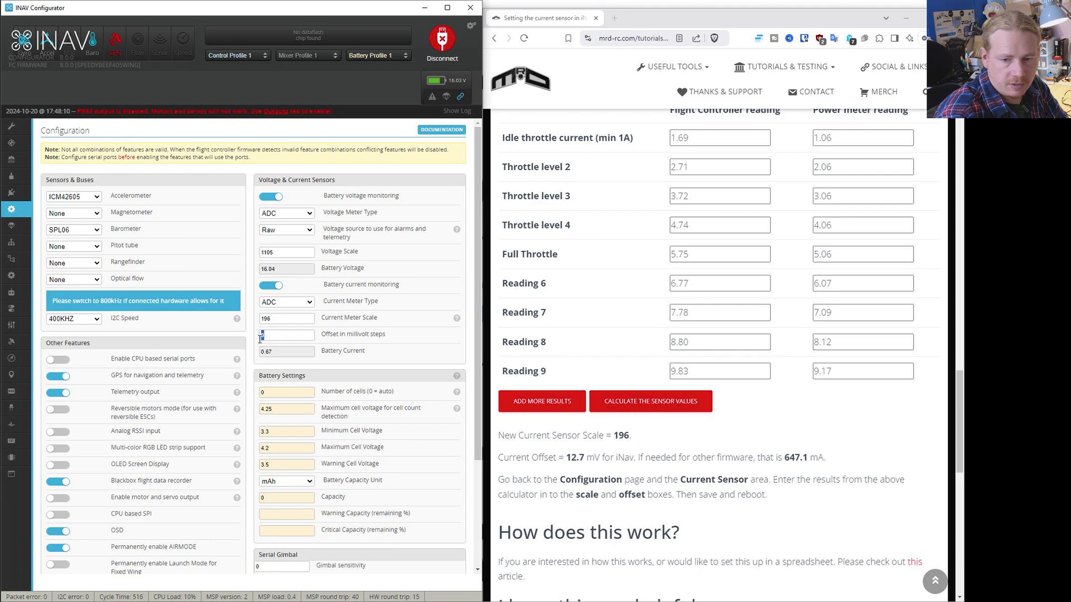
text(12.7)
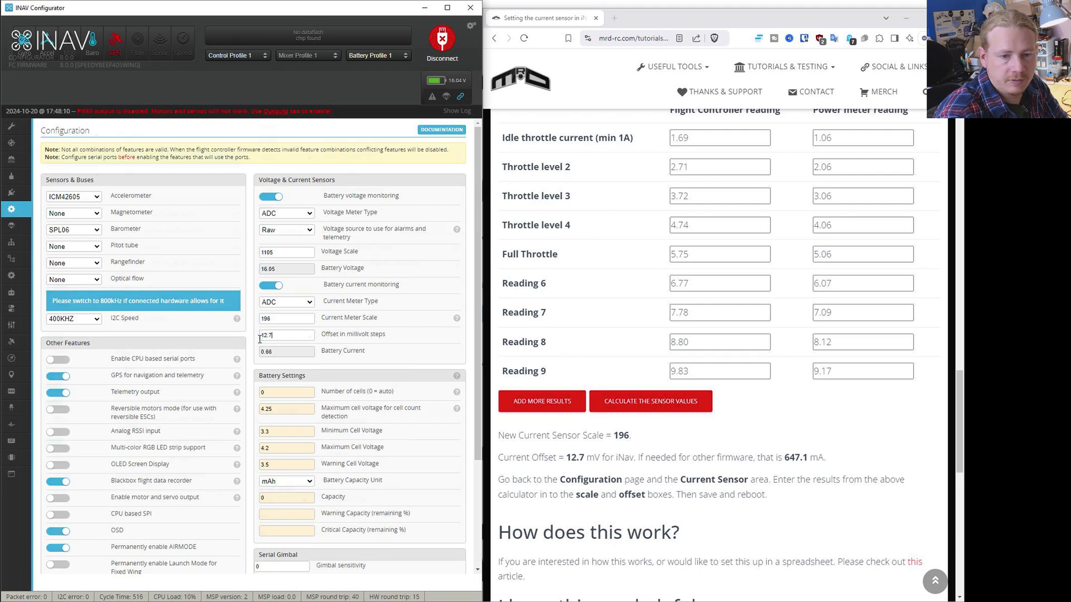
click(451, 9)
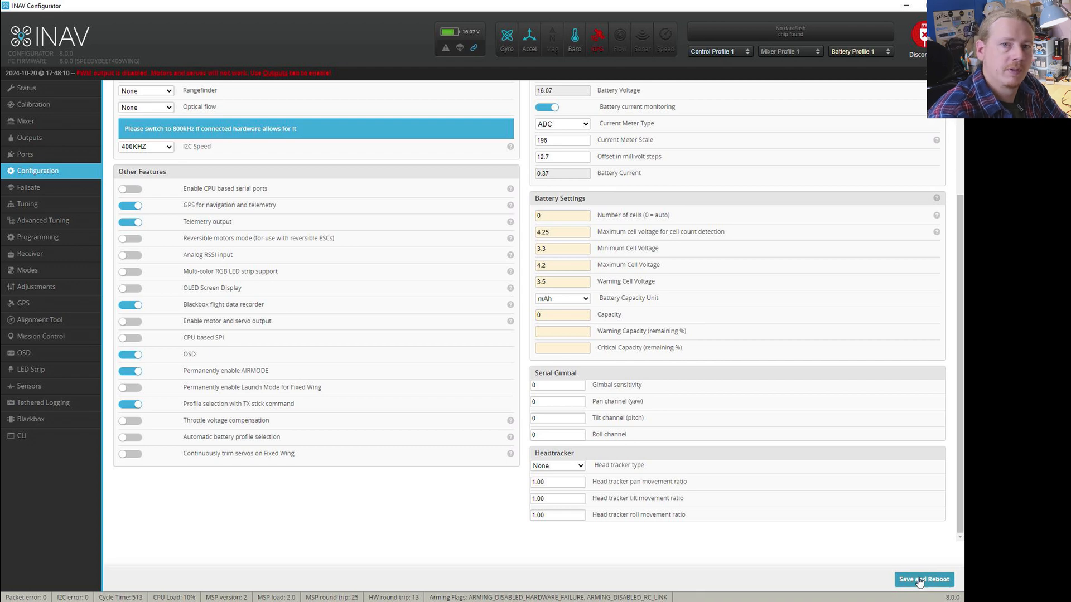
click(924, 581)
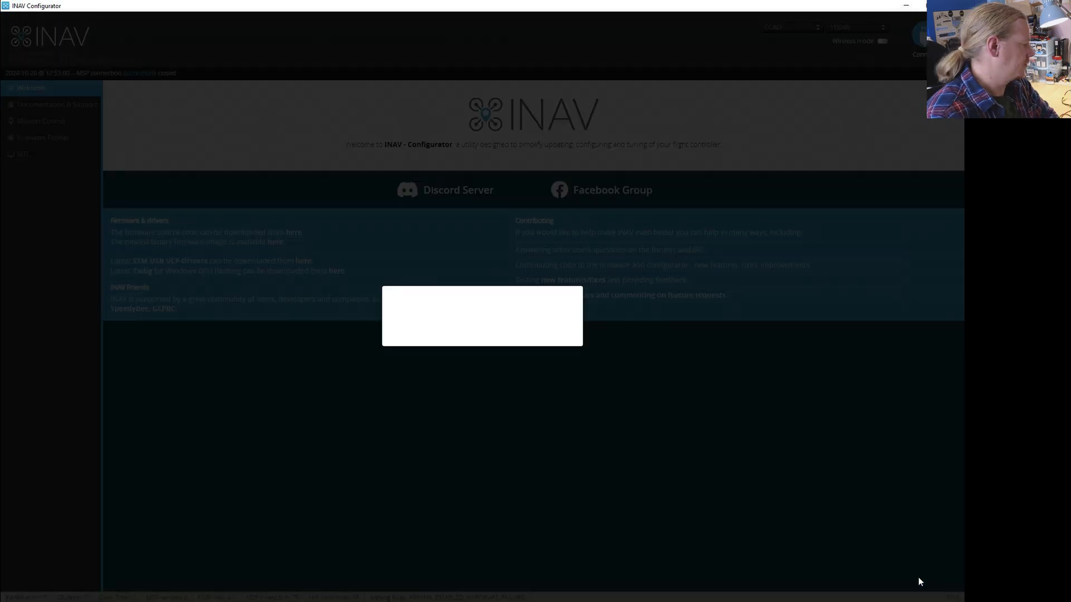